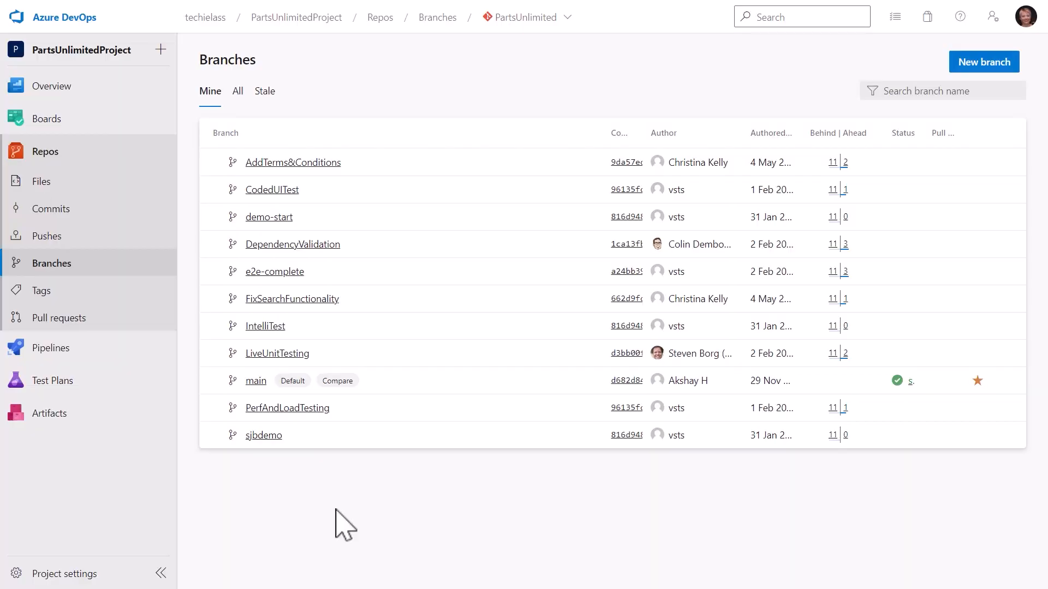
pyautogui.moveTo(361, 520)
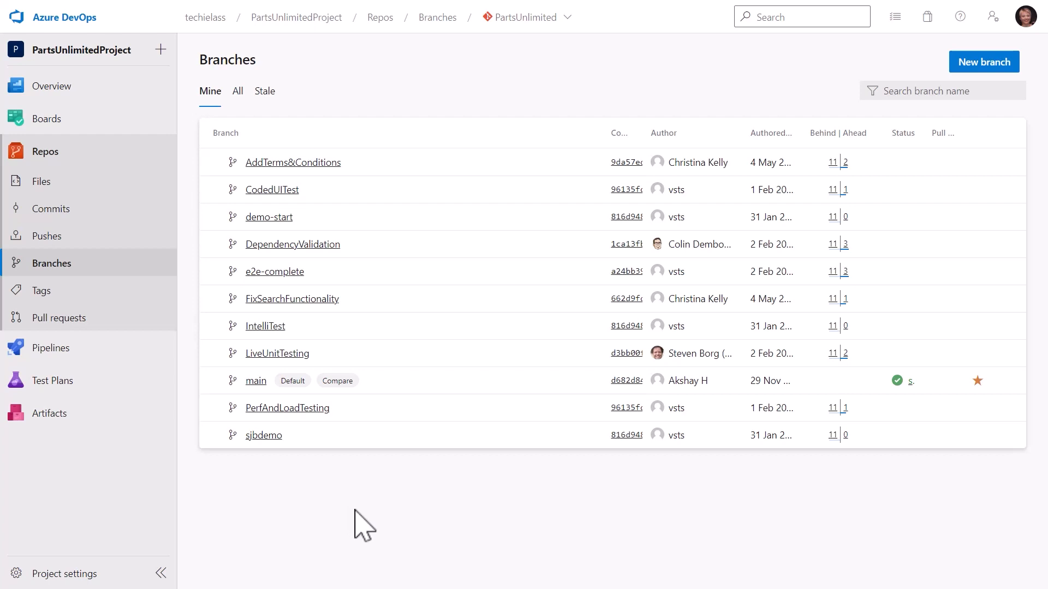
pyautogui.moveTo(512, 504)
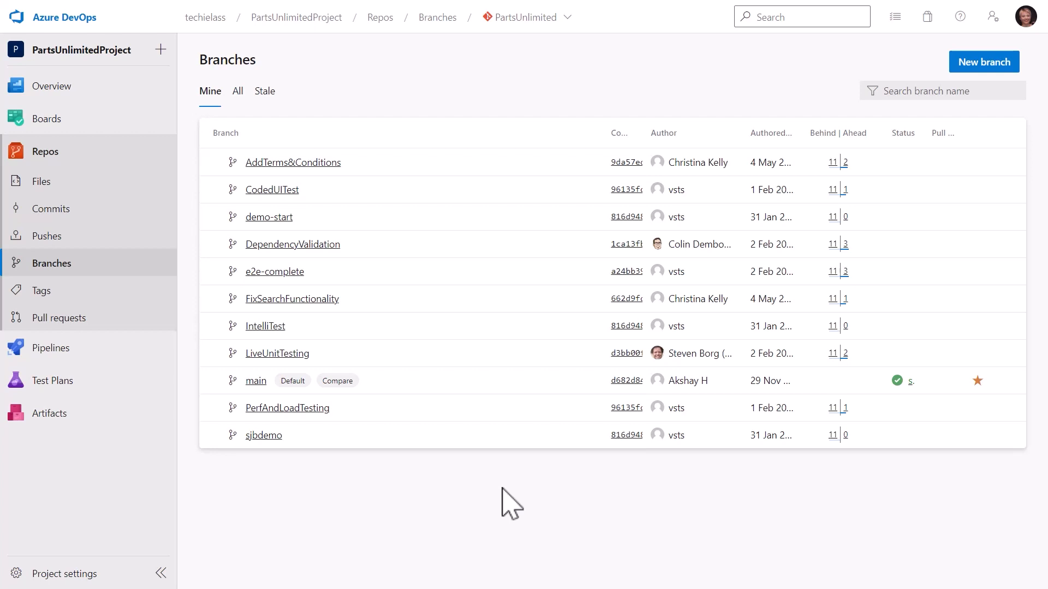
pyautogui.moveTo(422, 478)
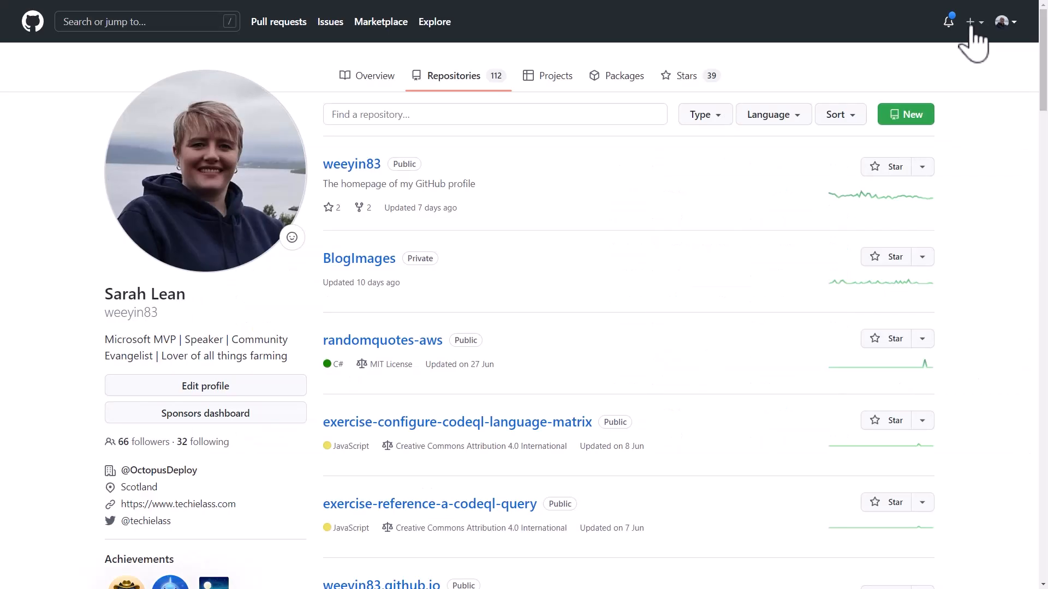
# Create a public repository 'migrationrepo' owned by the personal account
pyautogui.click(971, 21)
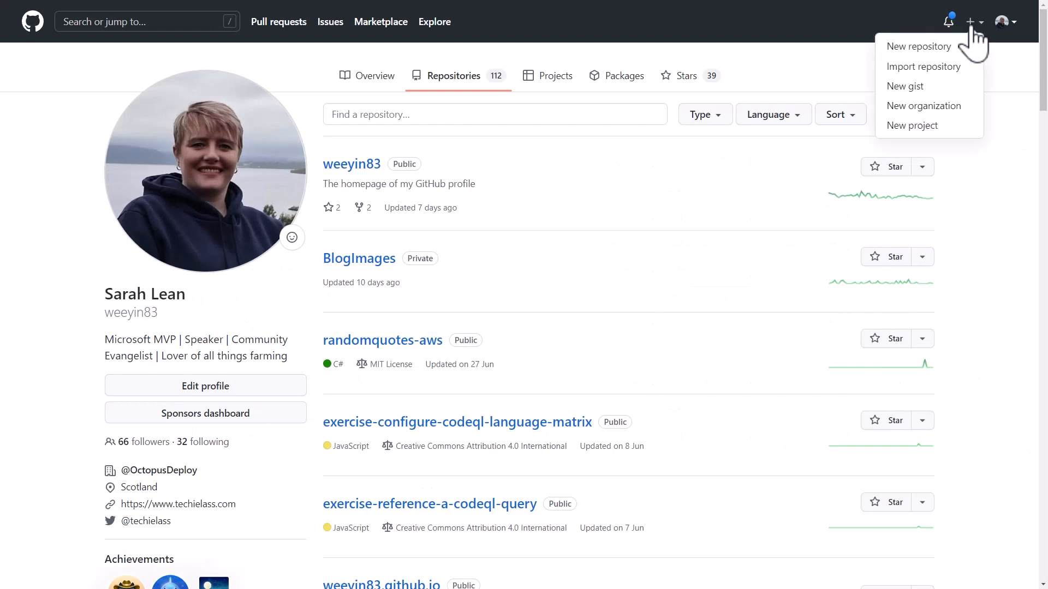
pyautogui.moveTo(919, 46)
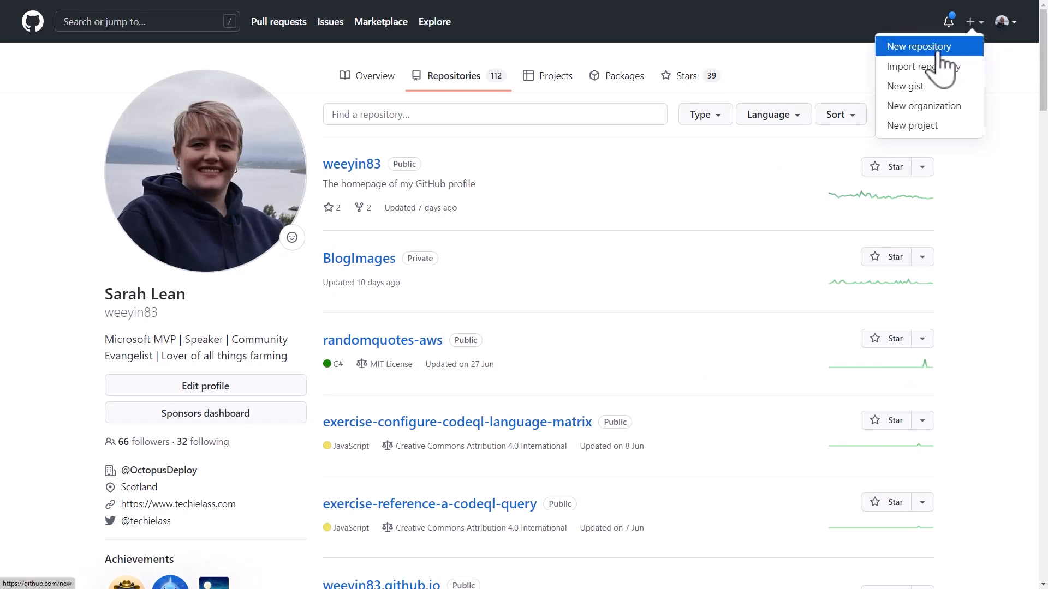
pyautogui.click(919, 46)
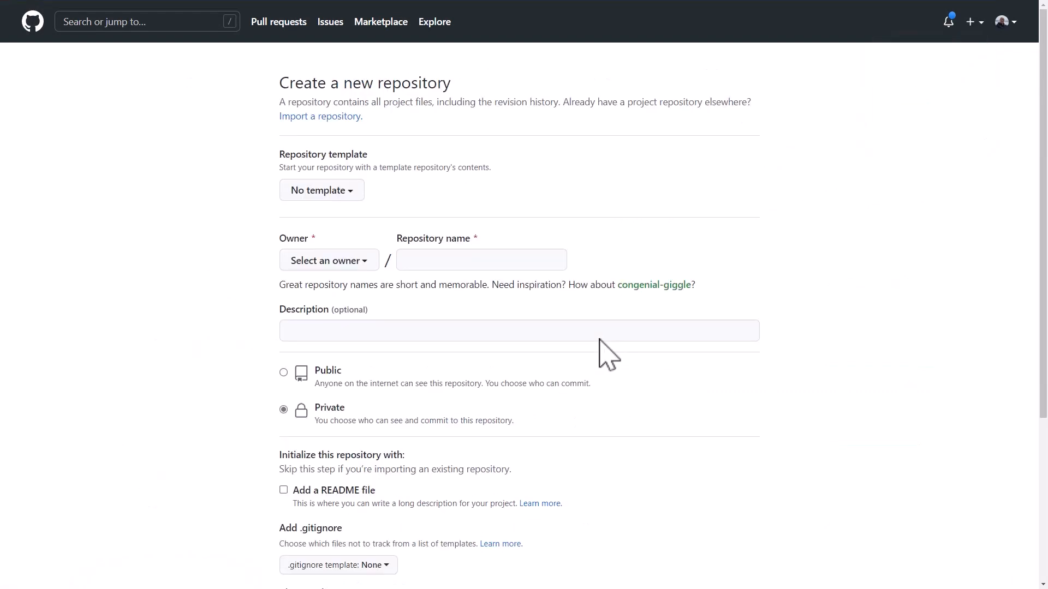
pyautogui.click(328, 260)
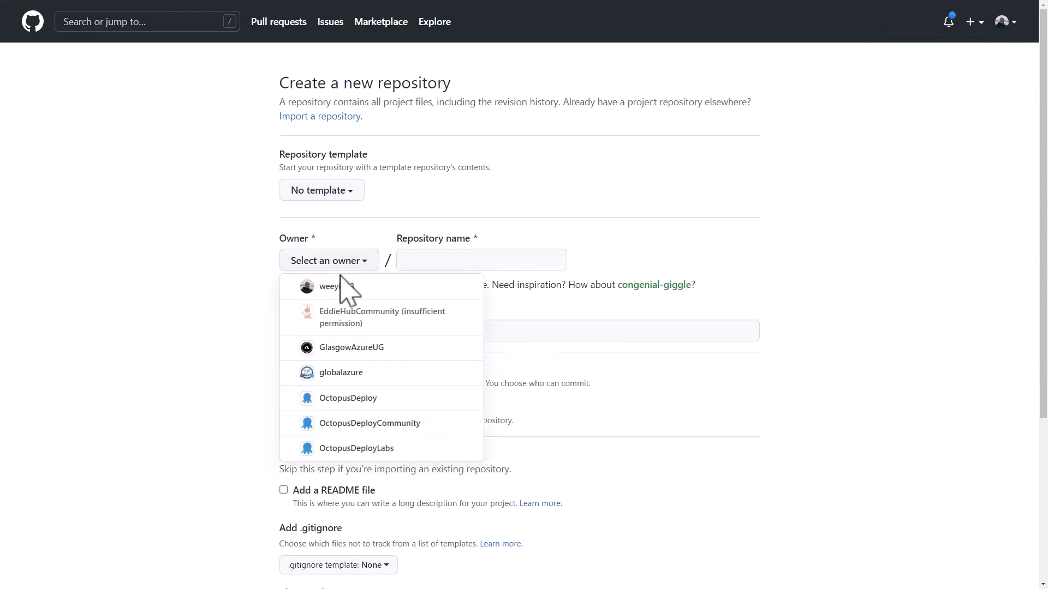
pyautogui.click(328, 286)
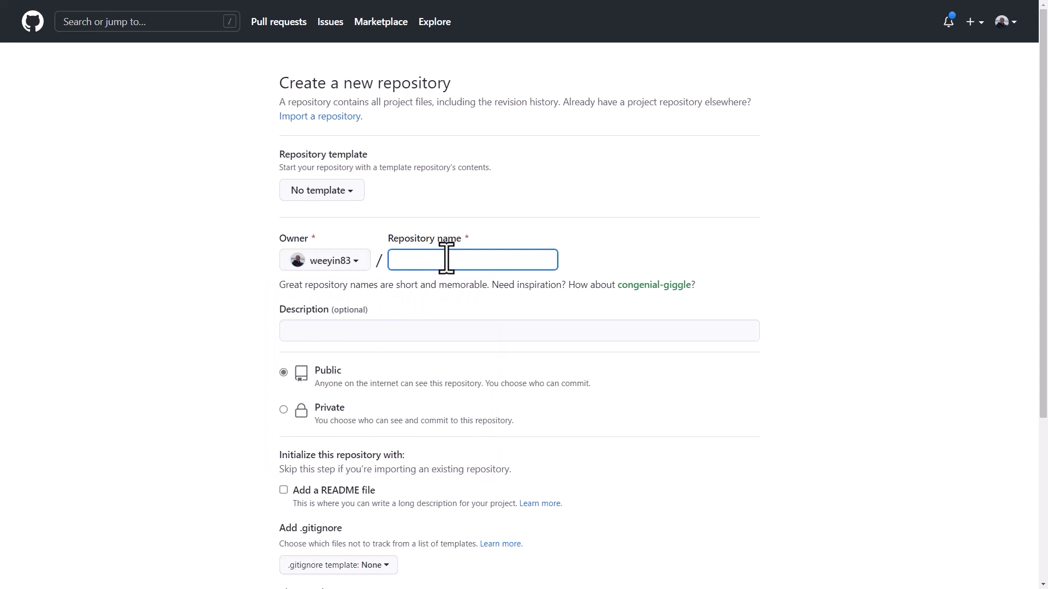
pyautogui.write('migrationrepo')
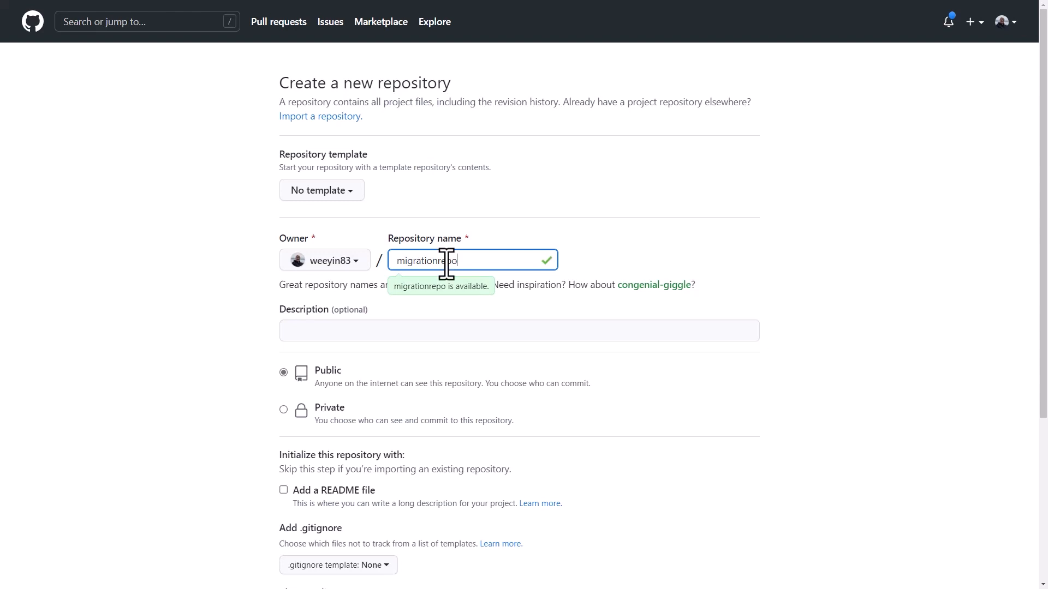
pyautogui.scroll(-3)
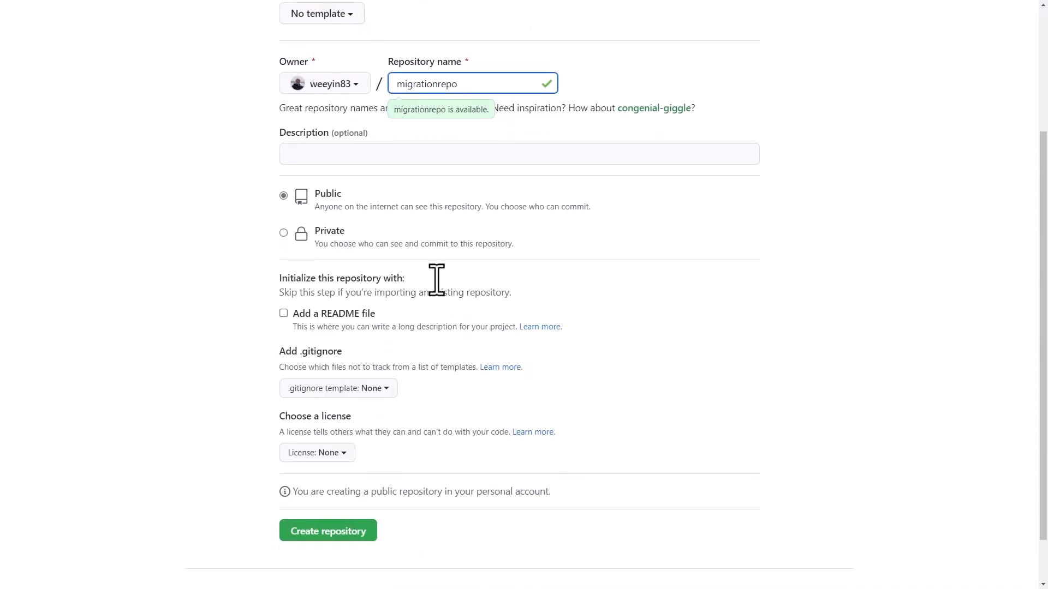
pyautogui.moveTo(381, 206)
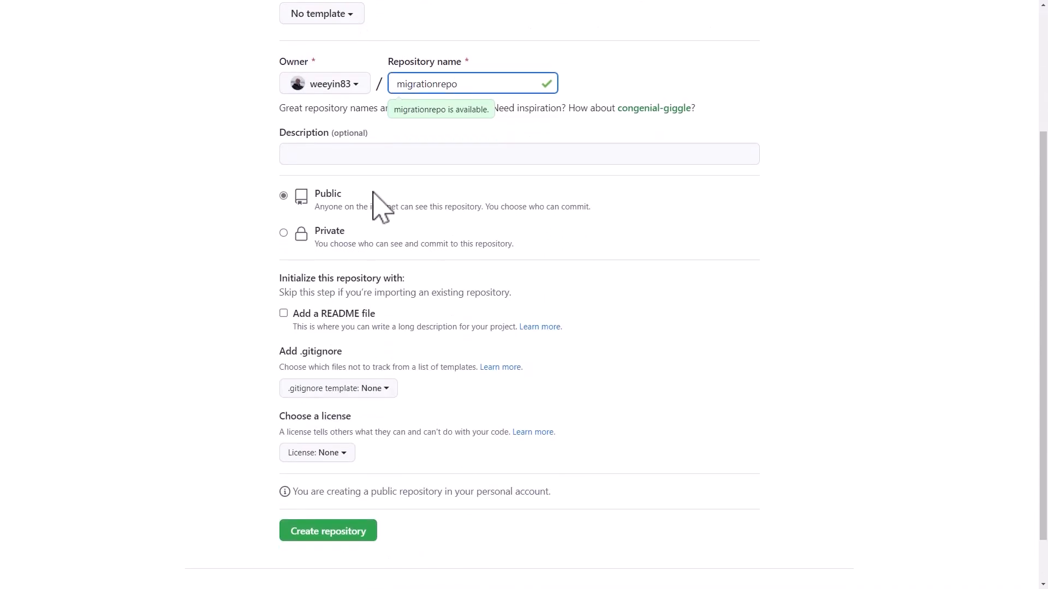
pyautogui.moveTo(426, 298)
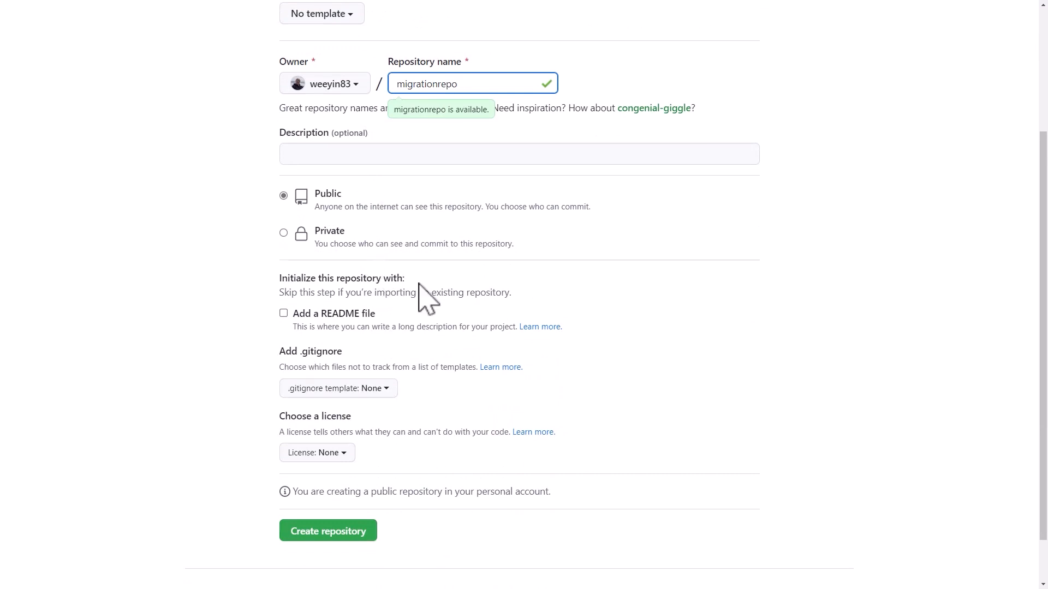
pyautogui.moveTo(323, 566)
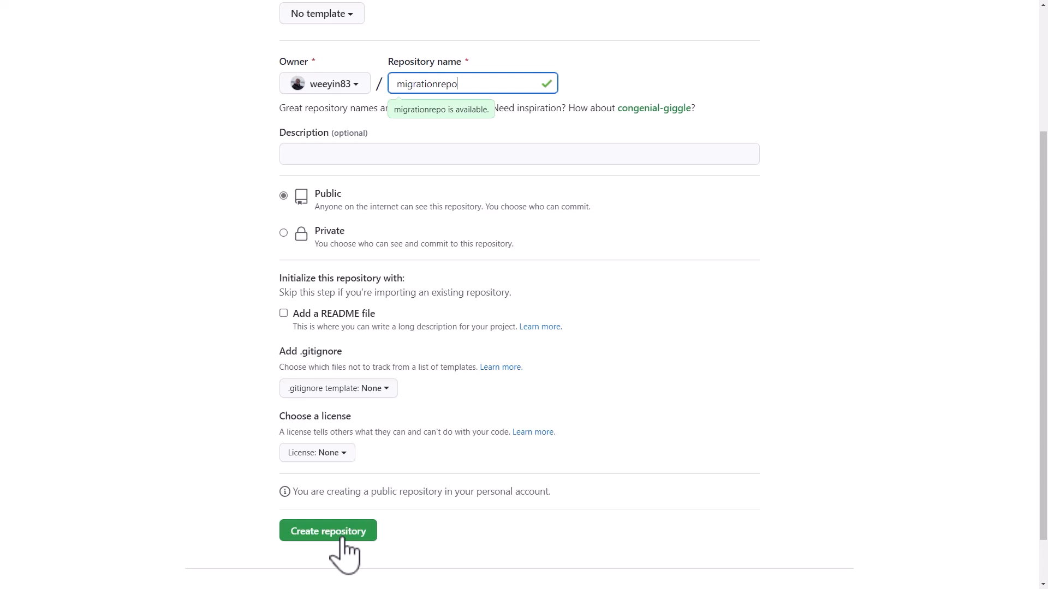
pyautogui.click(328, 530)
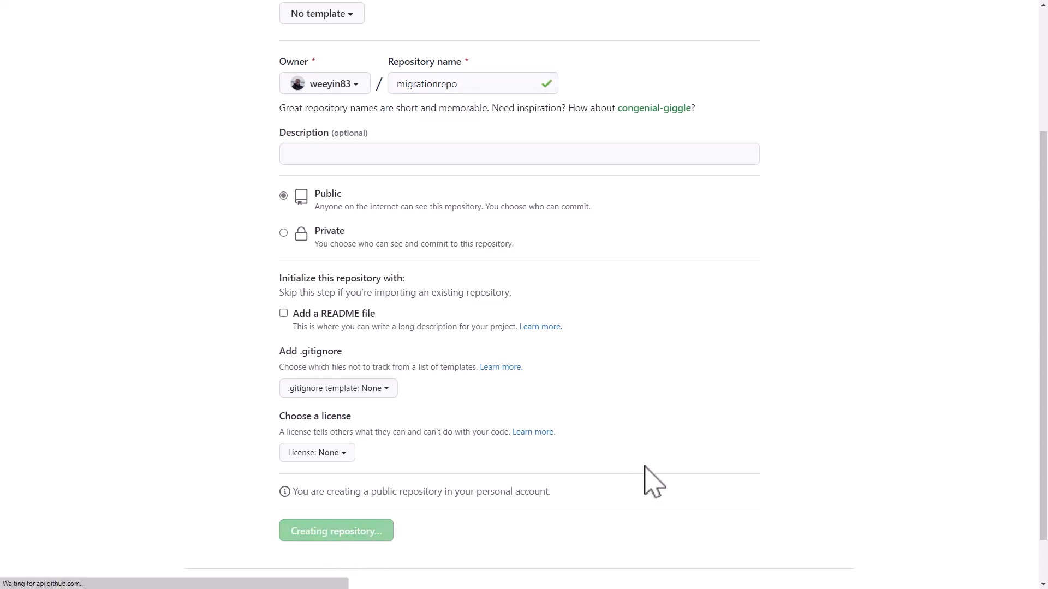
pyautogui.click(335, 531)
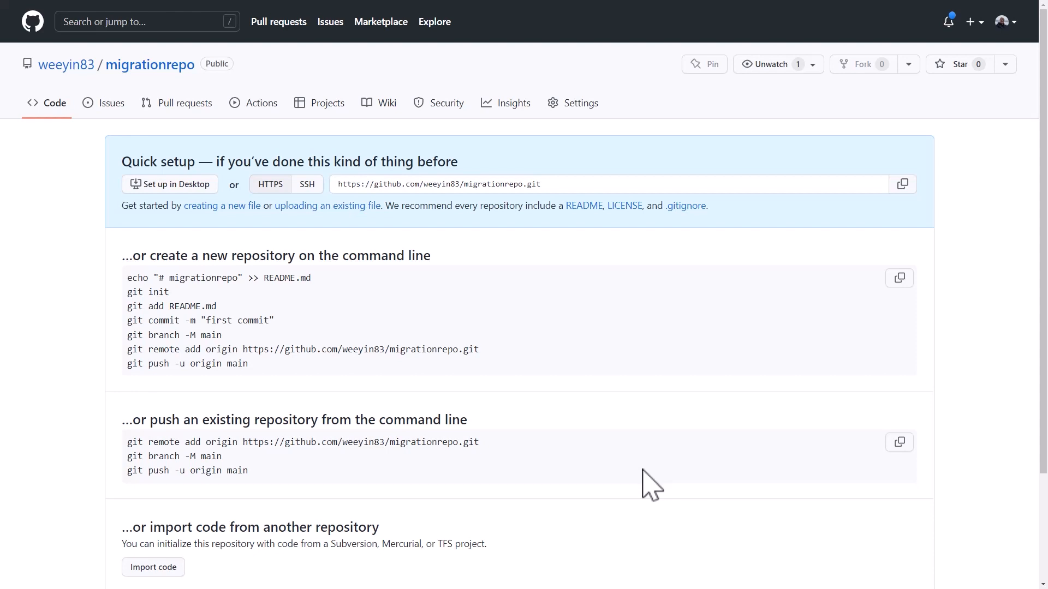
pyautogui.moveTo(656, 493)
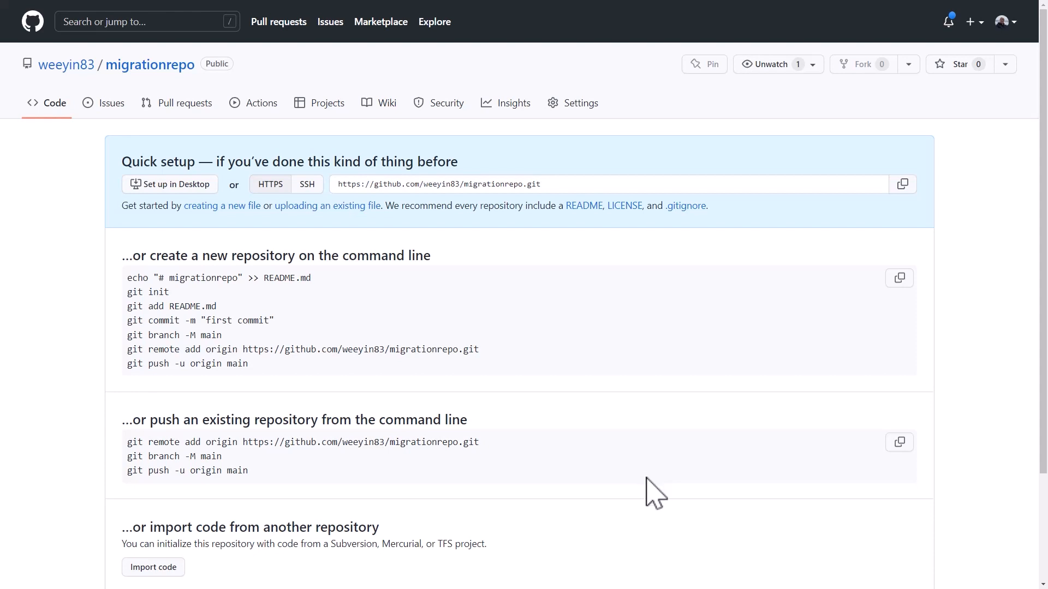
pyautogui.moveTo(591, 474)
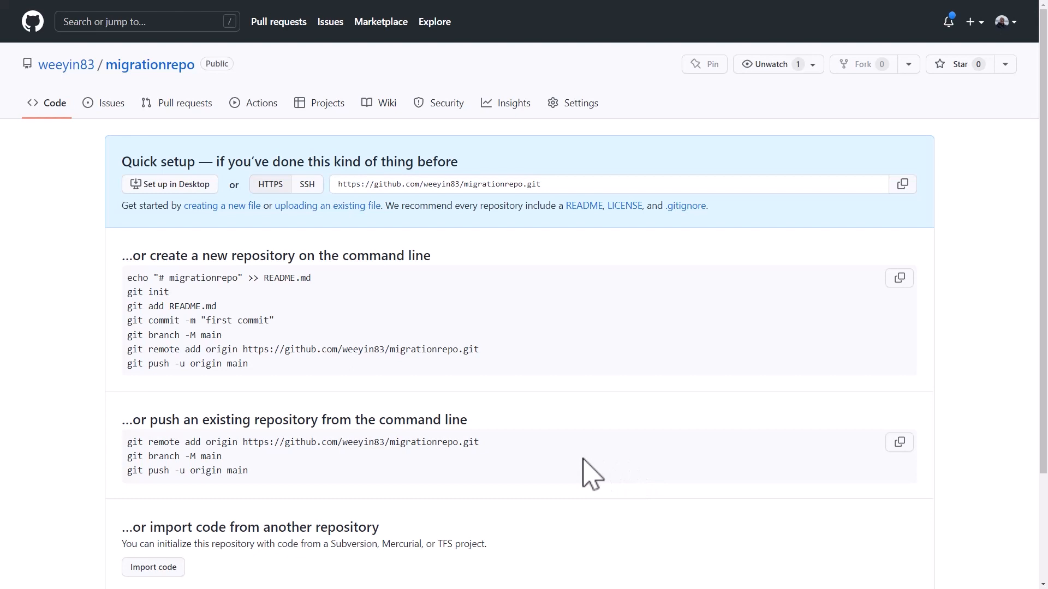
# Choose Import code from the migrationrepo quick setup page
pyautogui.scroll(-3)
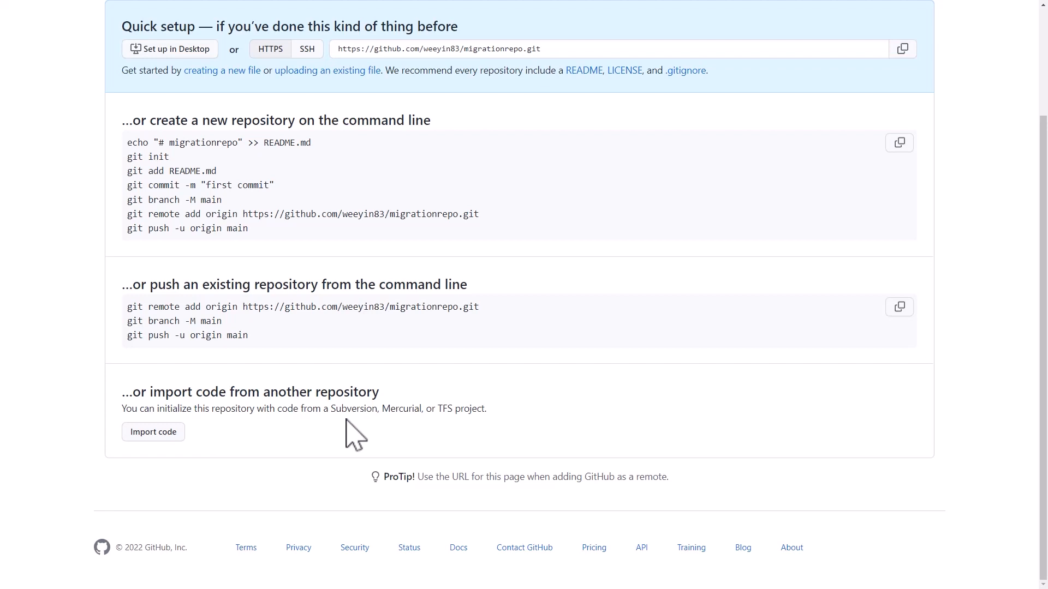
pyautogui.moveTo(153, 432)
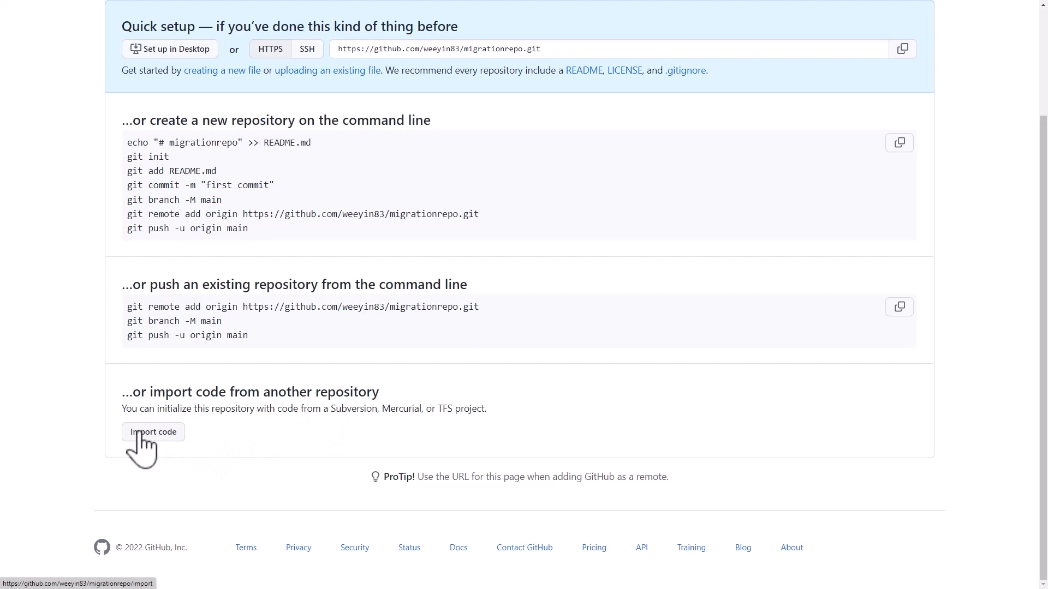
pyautogui.click(152, 431)
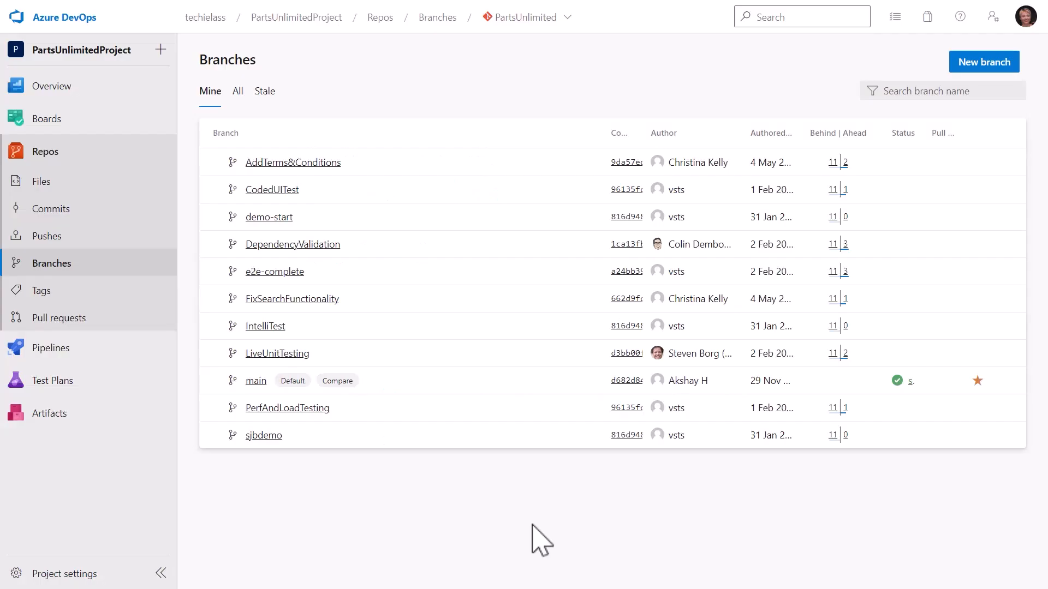
pyautogui.moveTo(366, 404)
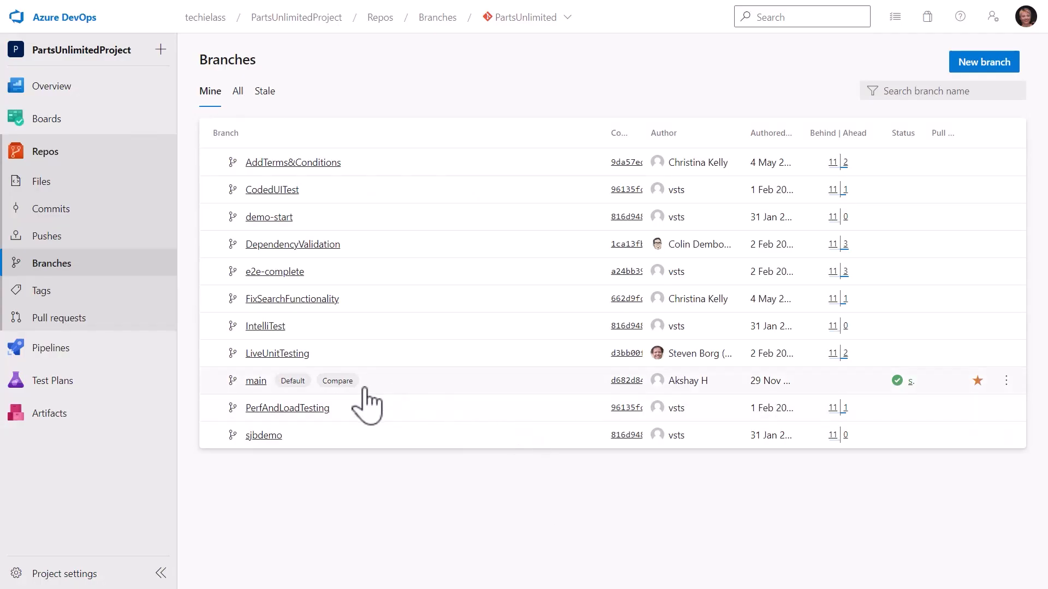
# Copy the PartsUnlimited repository's HTTPS clone URL from Azure DevOps
pyautogui.click(42, 181)
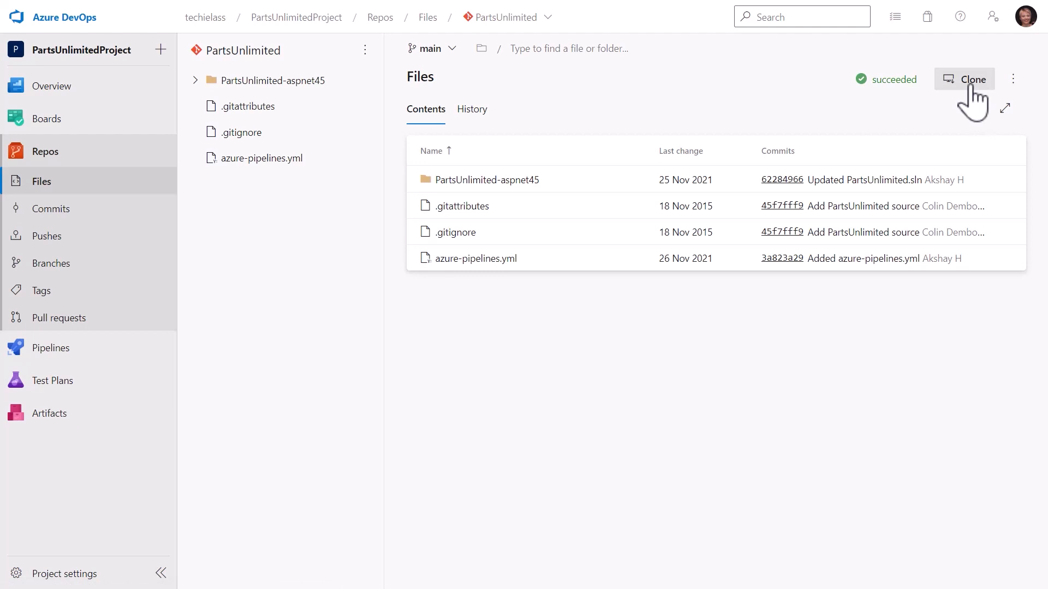
pyautogui.click(965, 78)
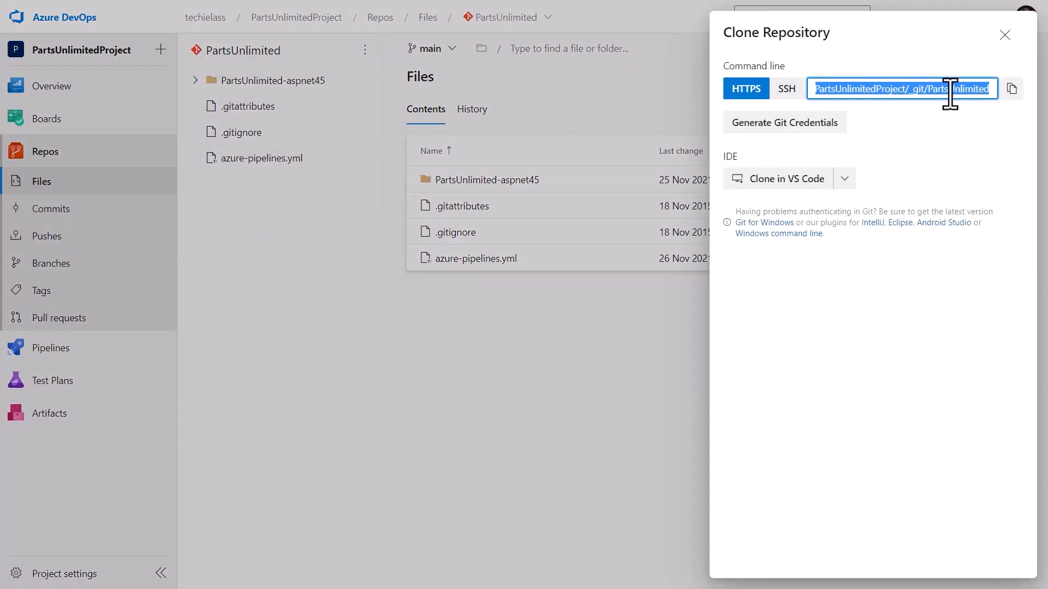
pyautogui.moveTo(1011, 88)
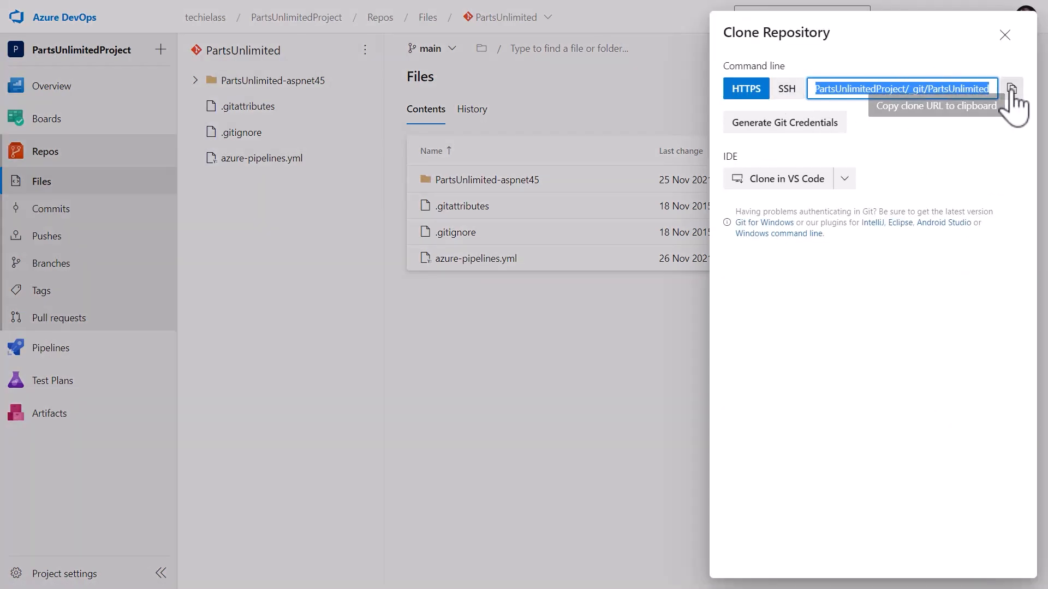
pyautogui.click(1011, 88)
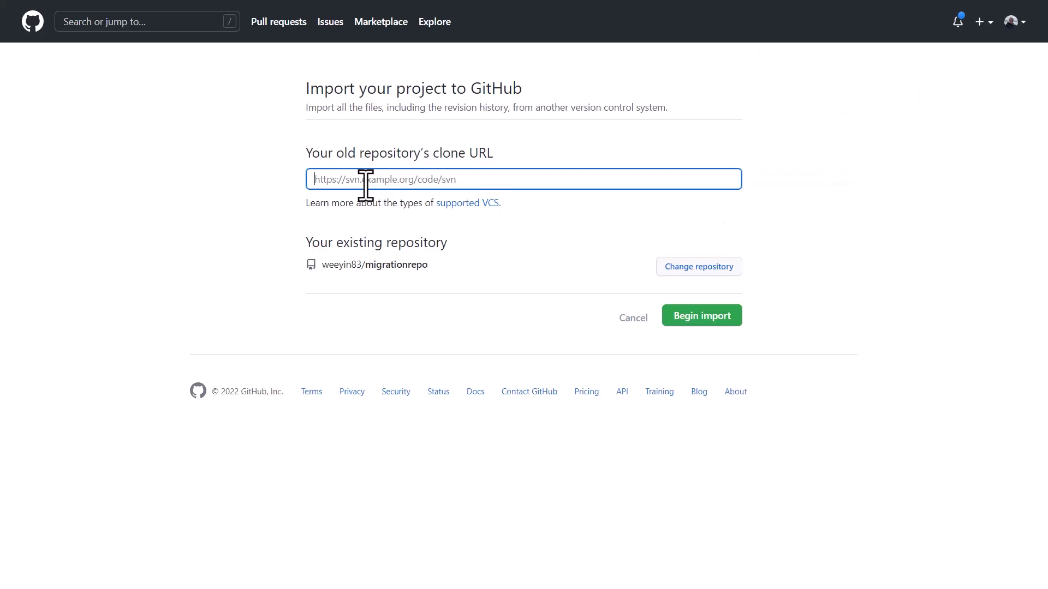
pyautogui.write('https://techielass@dev.azure.com/techielass/PartsUnlimitedProject/_git/PartsUnlimited')
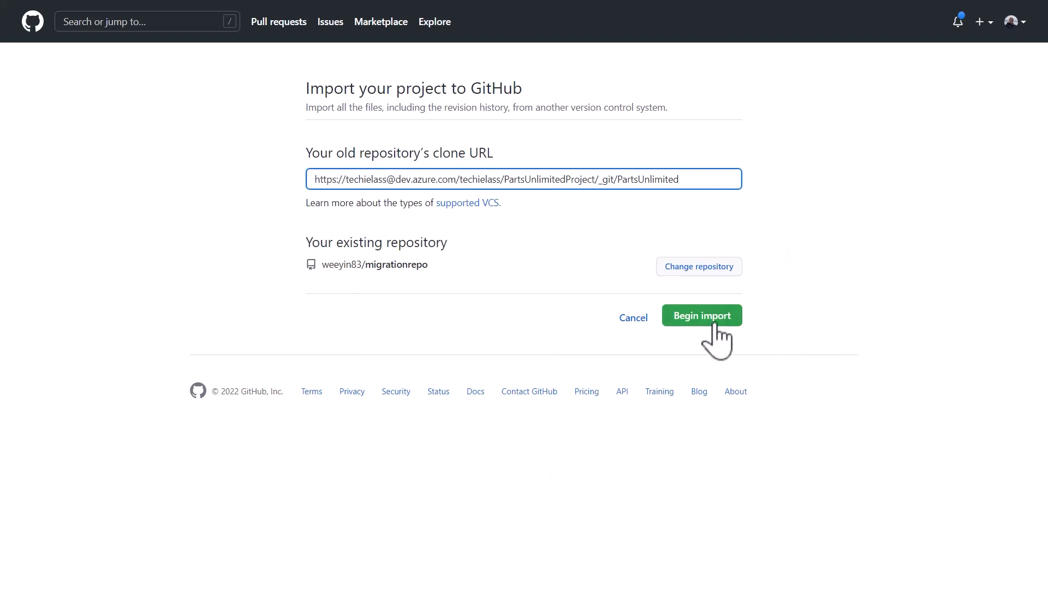
pyautogui.click(700, 316)
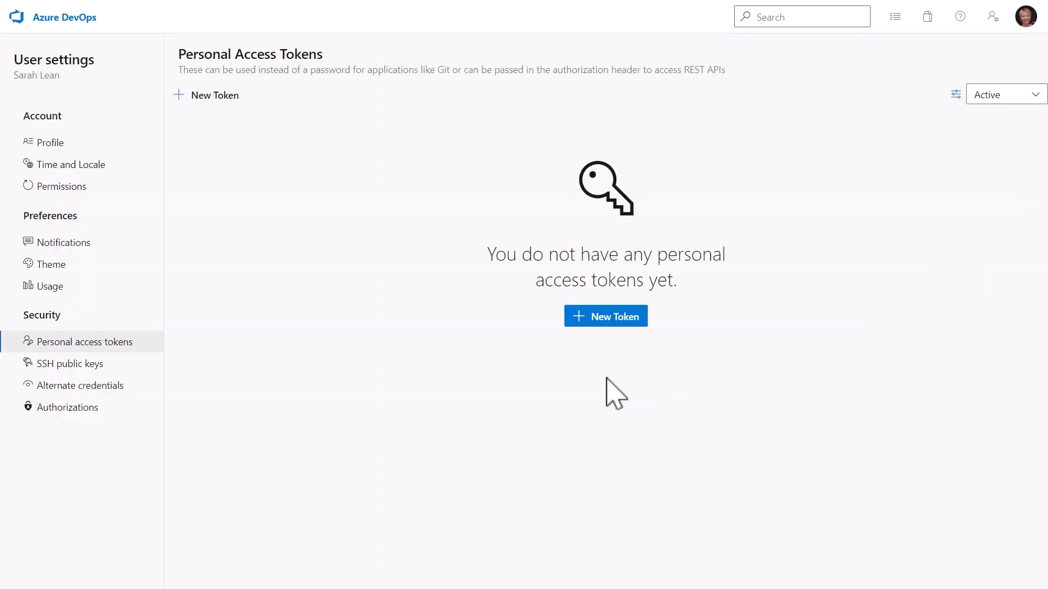
# Fill in a new token named 'MigrationPAT' with Code Read scope
pyautogui.click(605, 315)
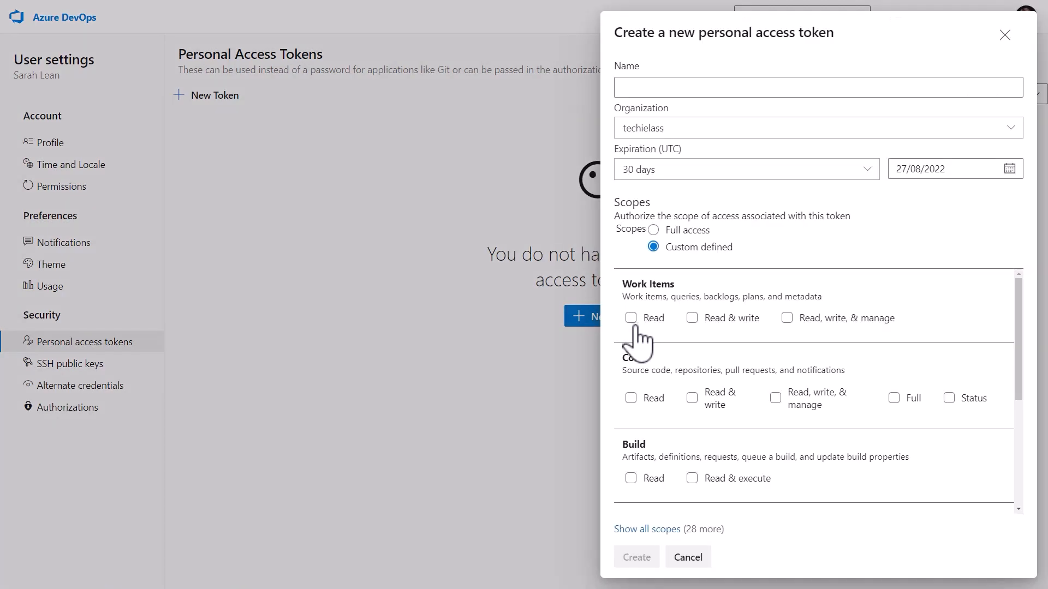
pyautogui.write('Migration')
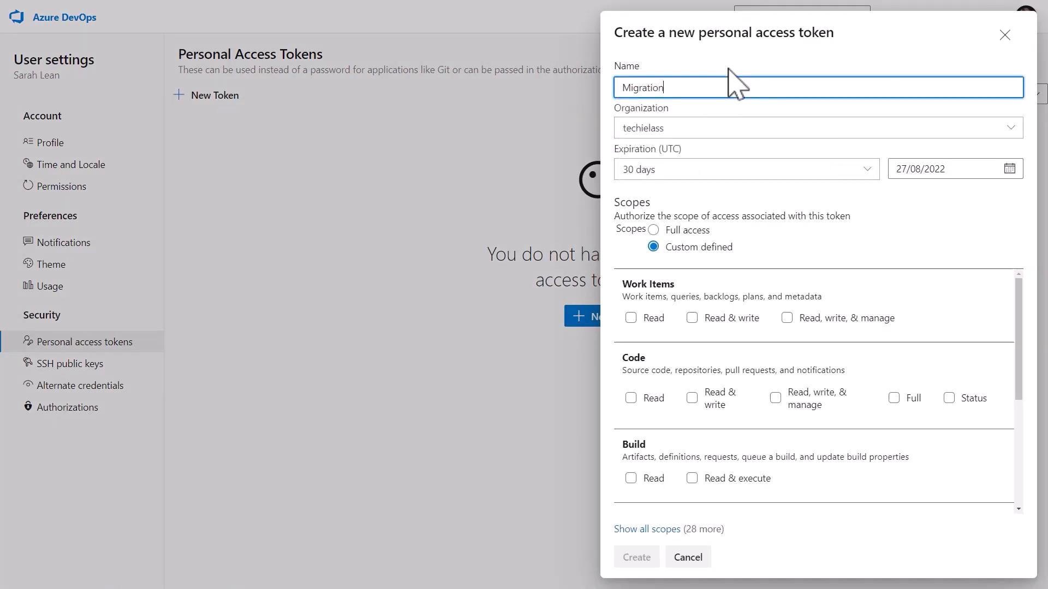
pyautogui.write('PAT')
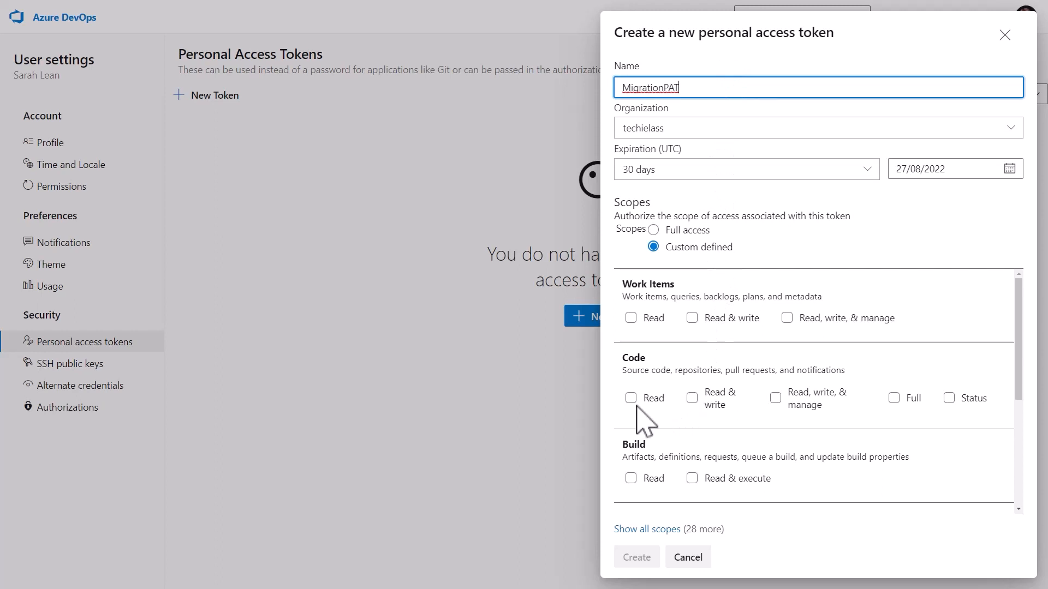
pyautogui.click(630, 397)
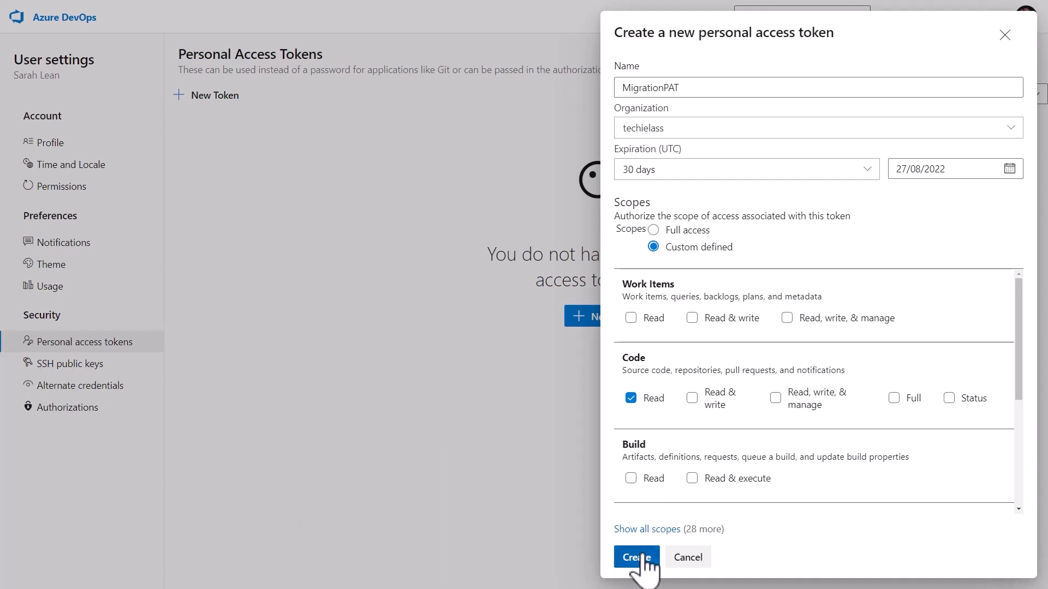
# Generate the MigrationPAT token and copy its value to the clipboard
pyautogui.click(634, 556)
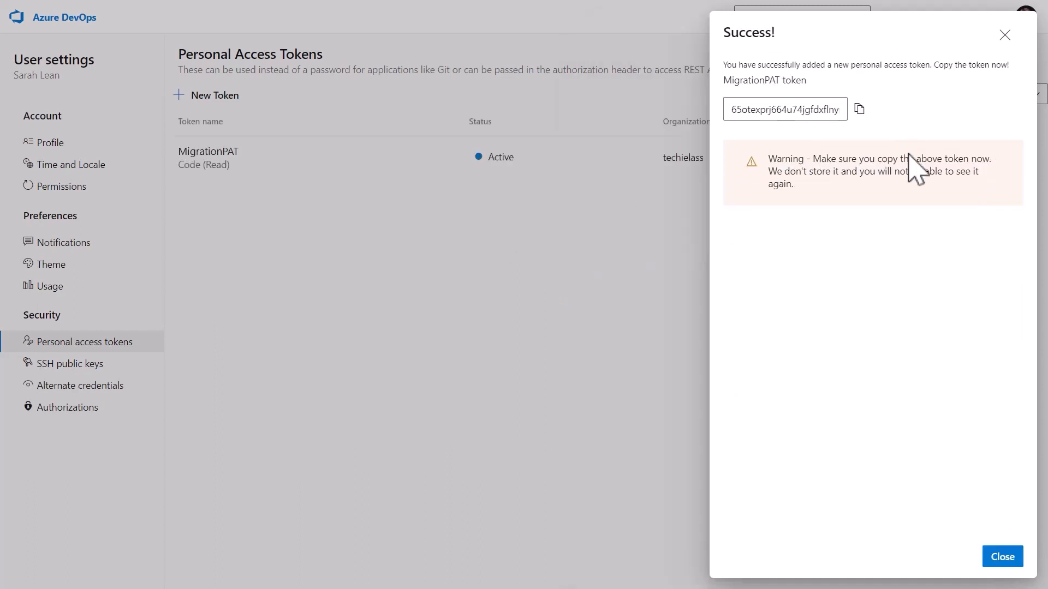
pyautogui.moveTo(917, 231)
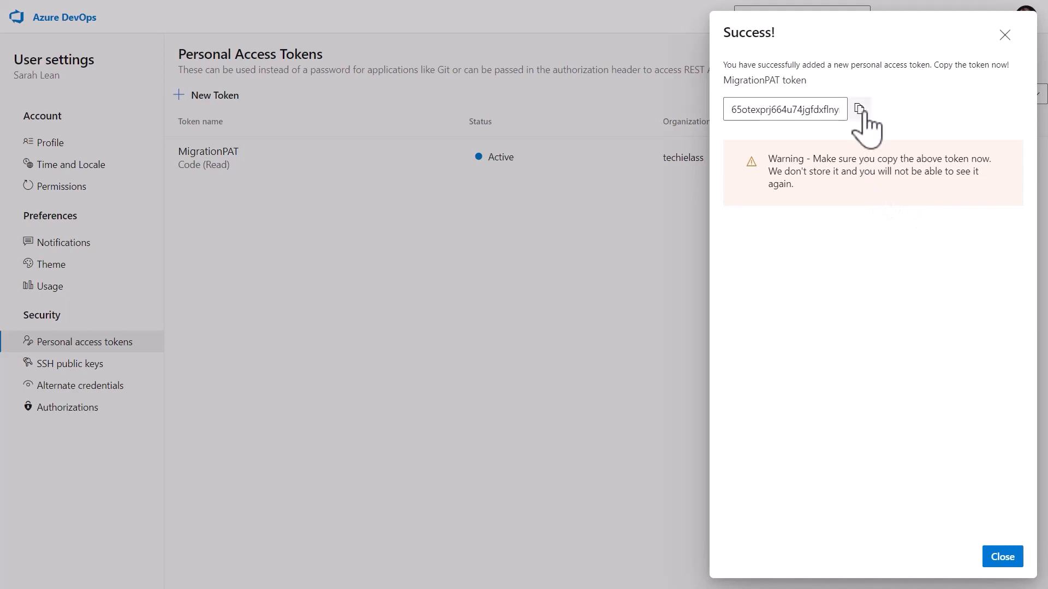
pyautogui.moveTo(858, 108)
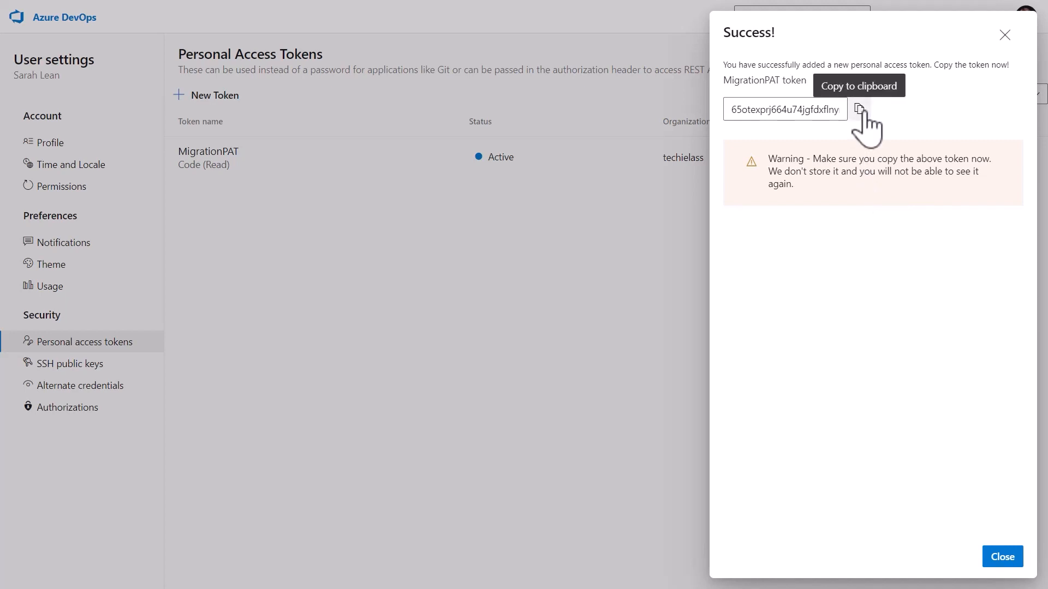
pyautogui.click(859, 109)
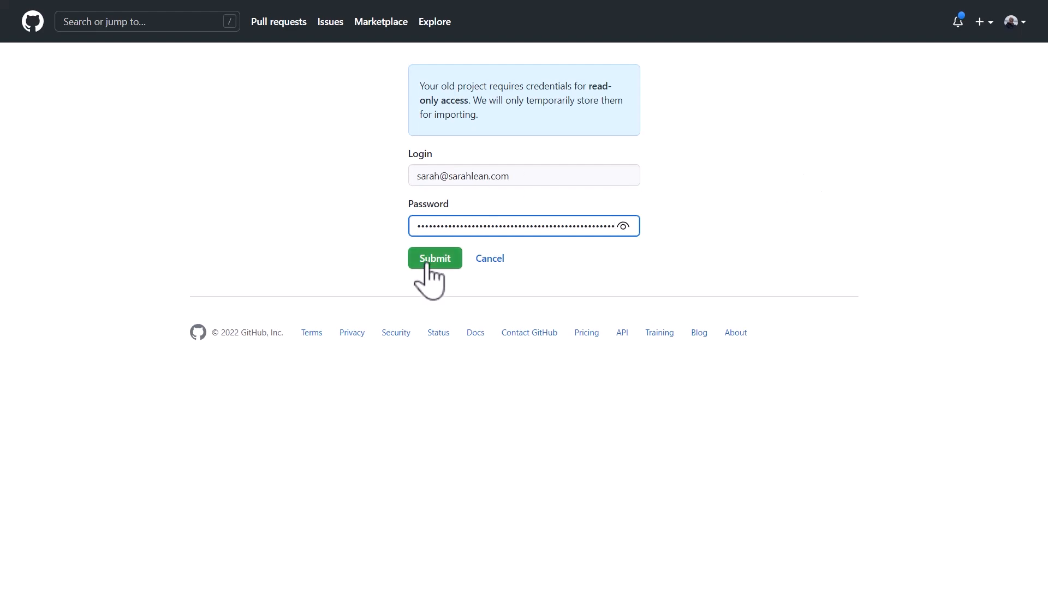
# Submit the Azure DevOps login and token credentials to start the import
pyautogui.click(434, 259)
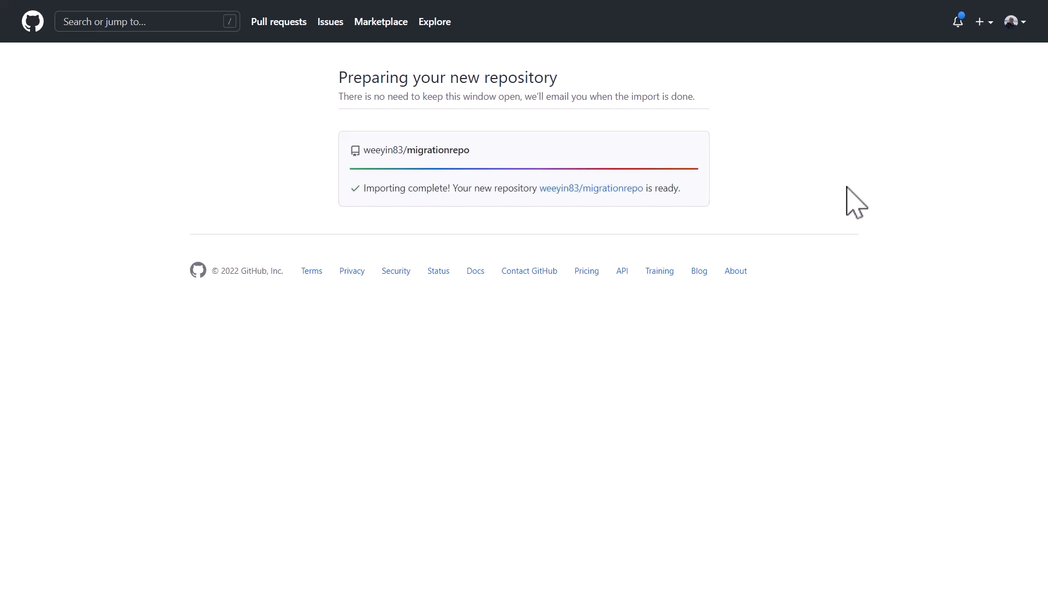
pyautogui.moveTo(590, 188)
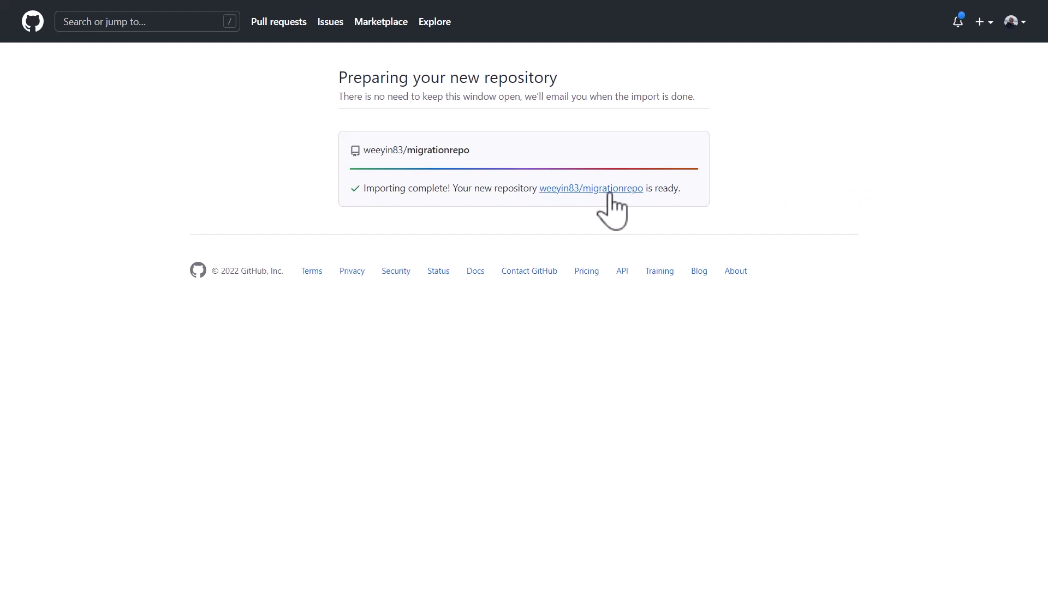
# Browse weeyin83/migrationrepo showing imported files, 11 branches and 113 commits
pyautogui.click(590, 187)
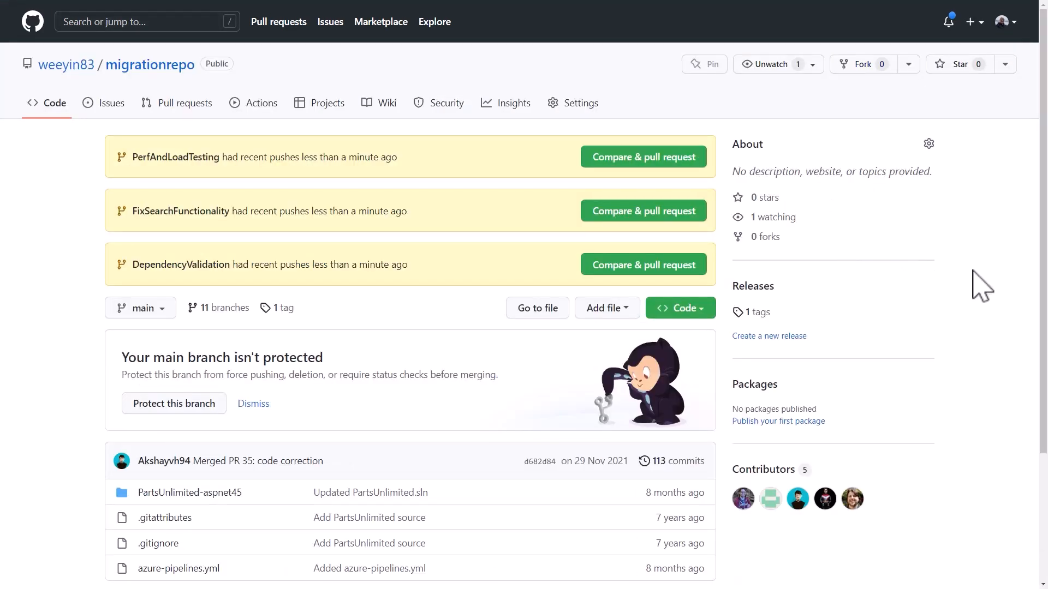
pyautogui.scroll(-3)
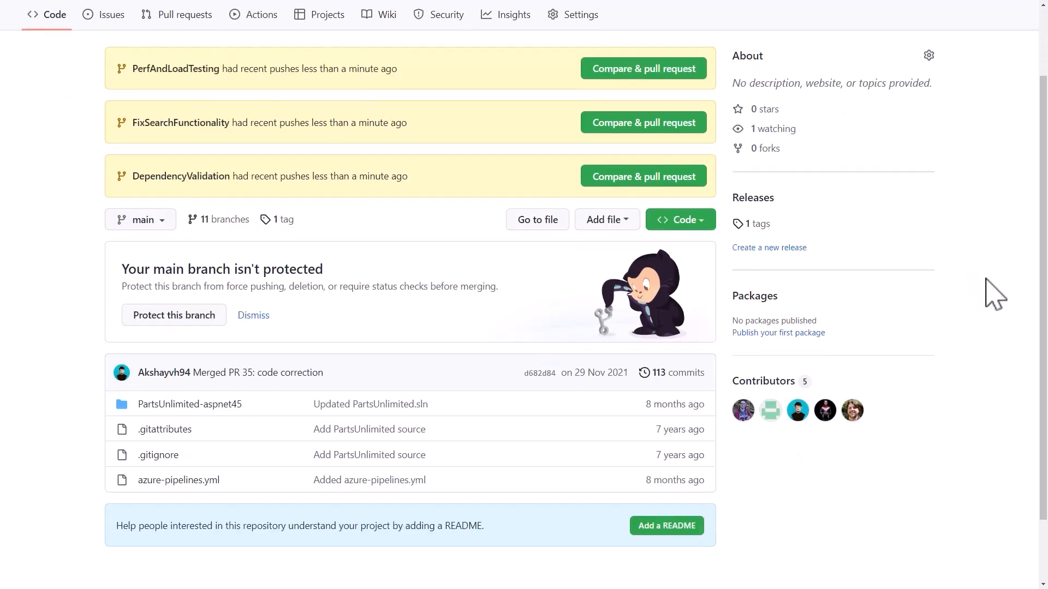
pyautogui.scroll(-3)
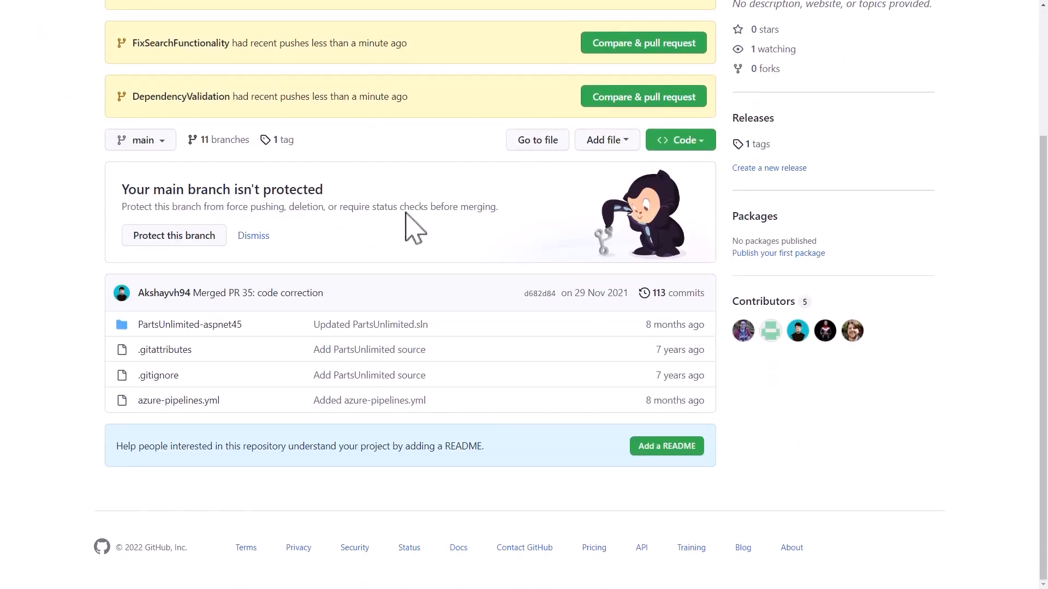
pyautogui.click(140, 139)
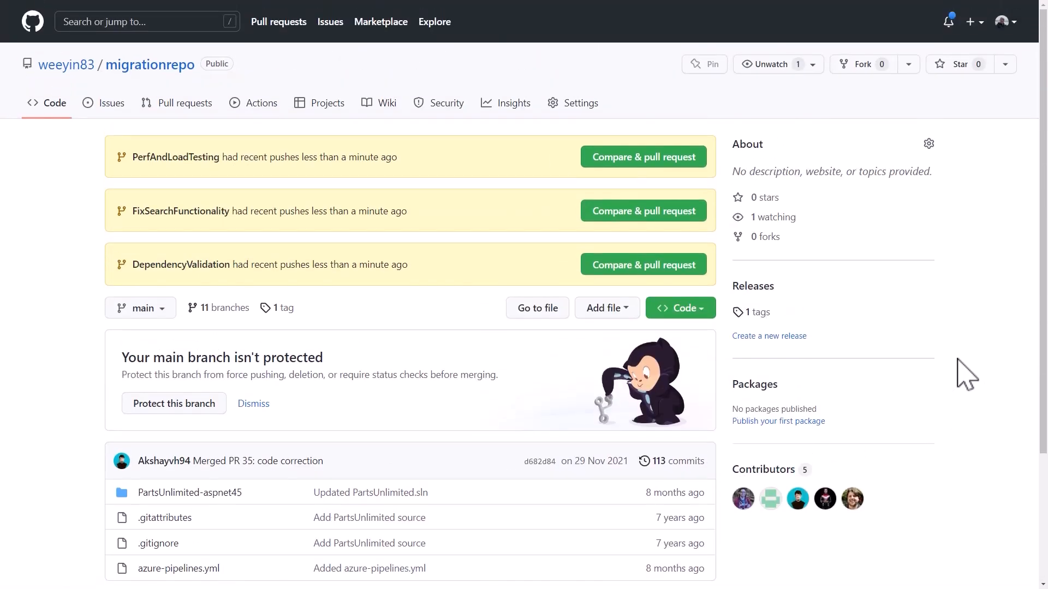
pyautogui.moveTo(960, 378)
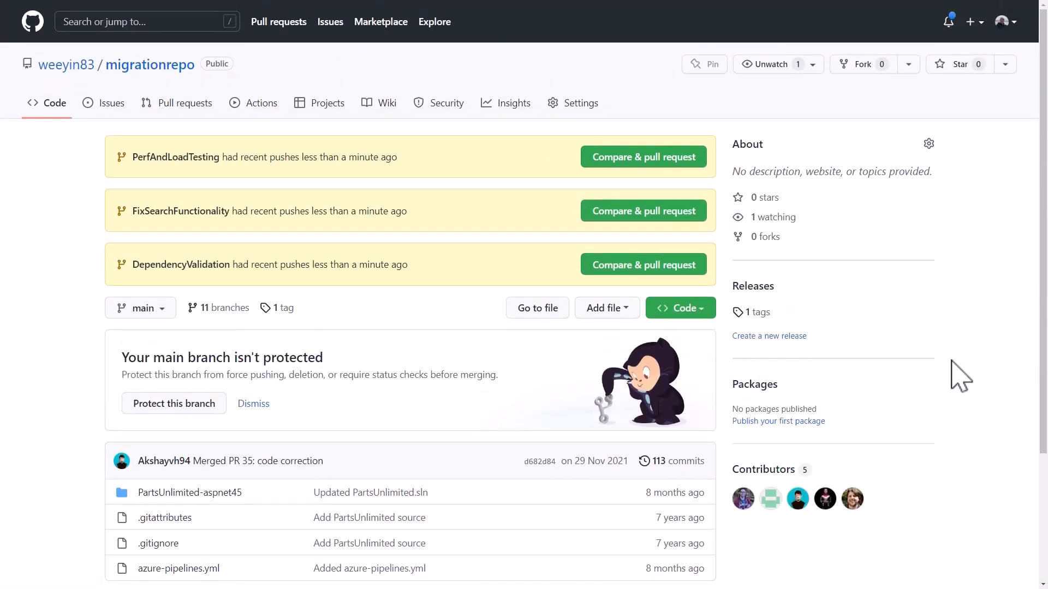